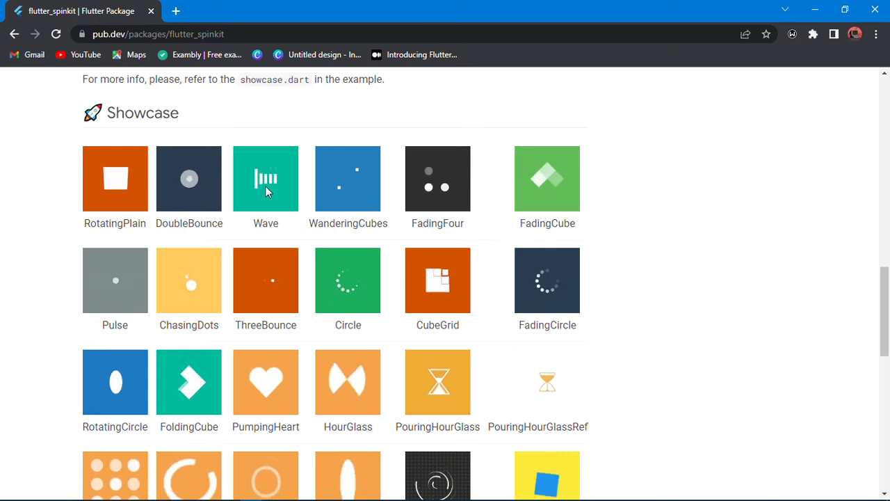
Start a 'final spin' field declaration inside the _MyAppState class in main.dart.
scroll("down", 3)
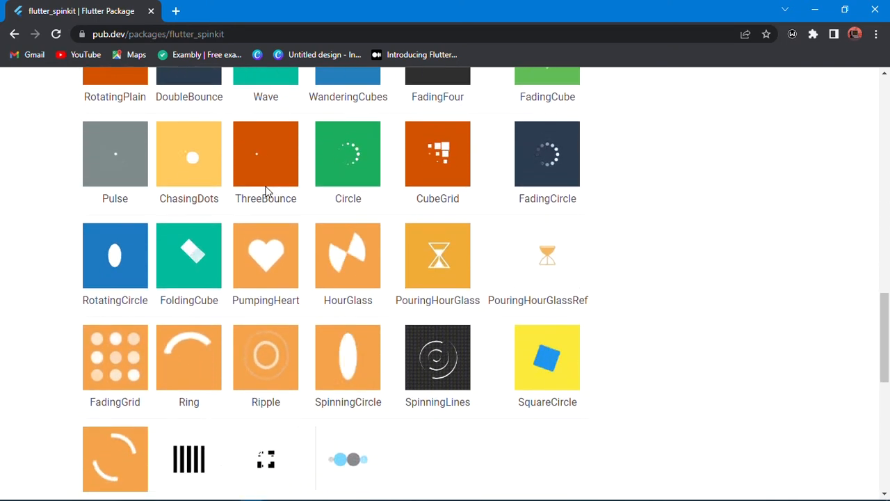
scroll("down", 3)
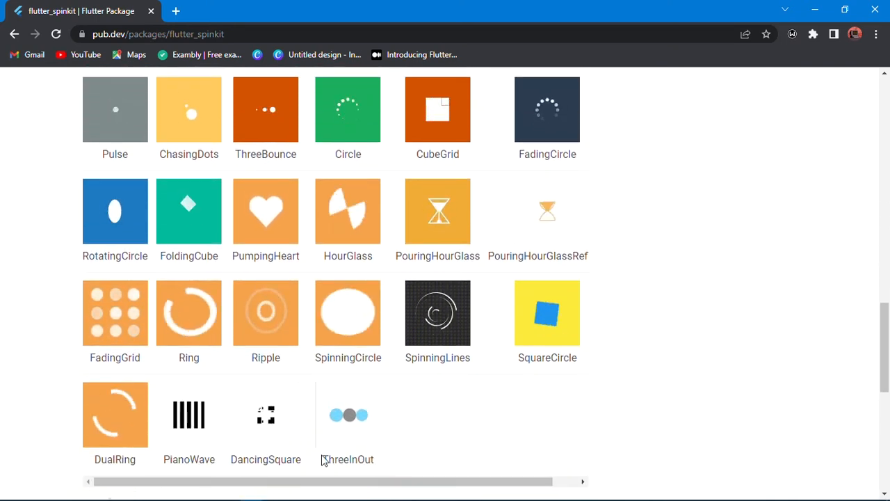
mouse_move(275, 491)
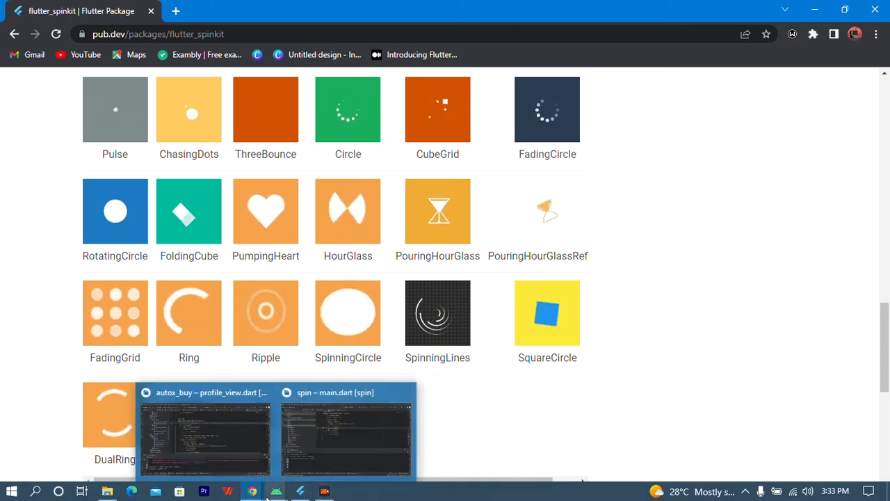
left_click(345, 431)
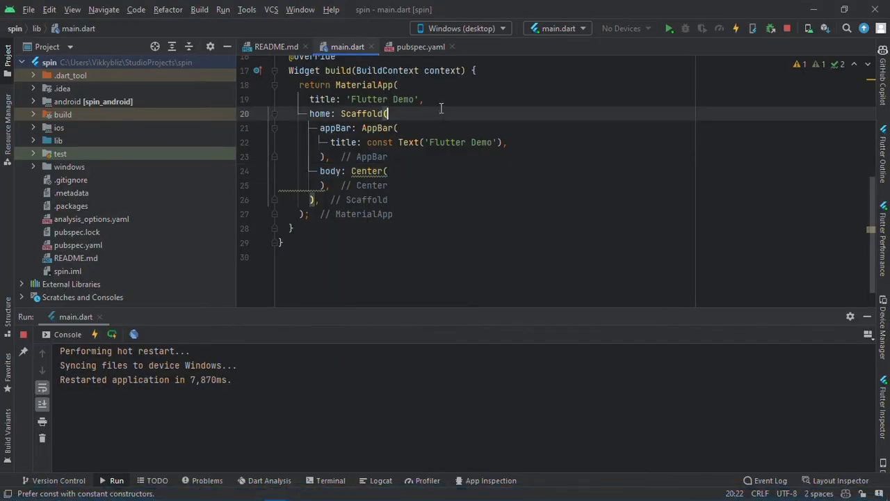
scroll("up", 3)
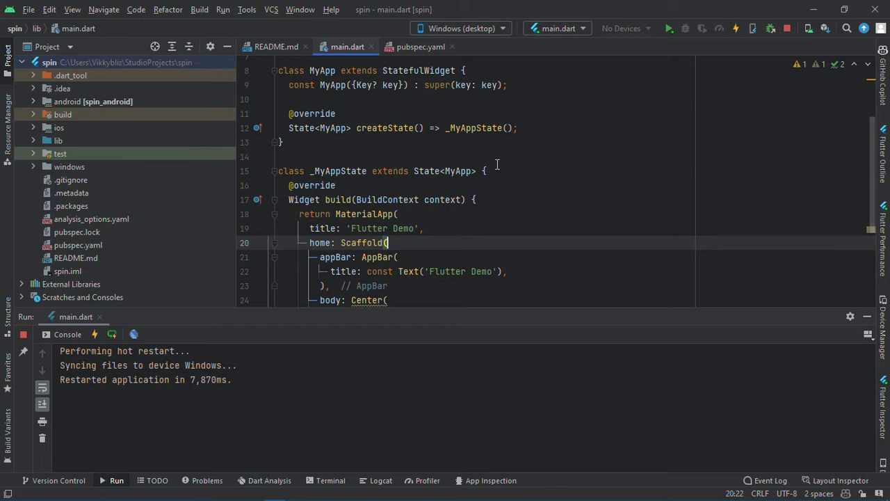
type("fin")
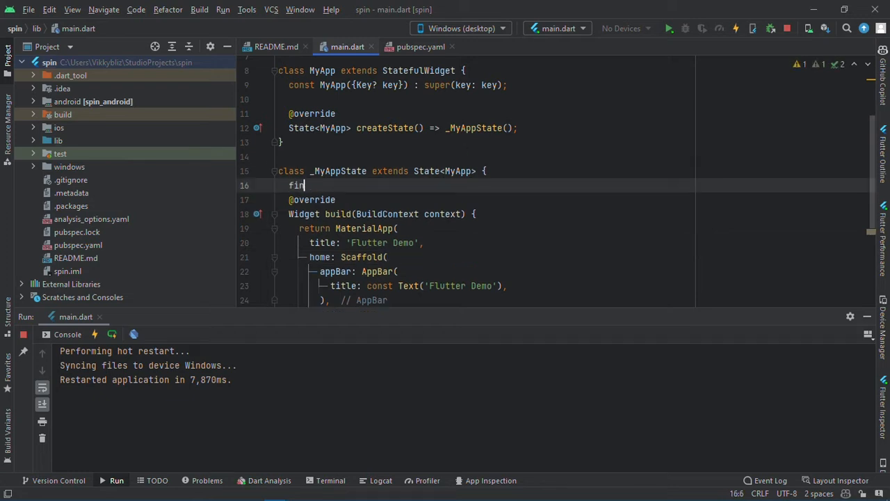
type("al spin")
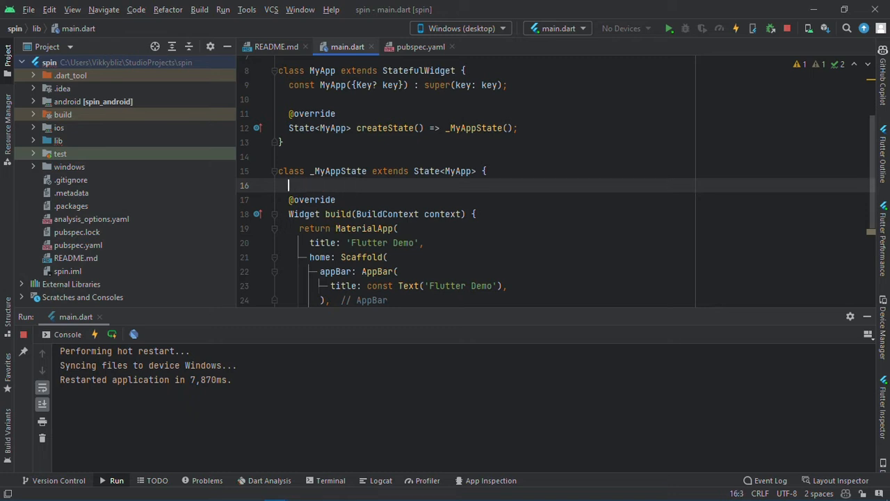
key("Enter")
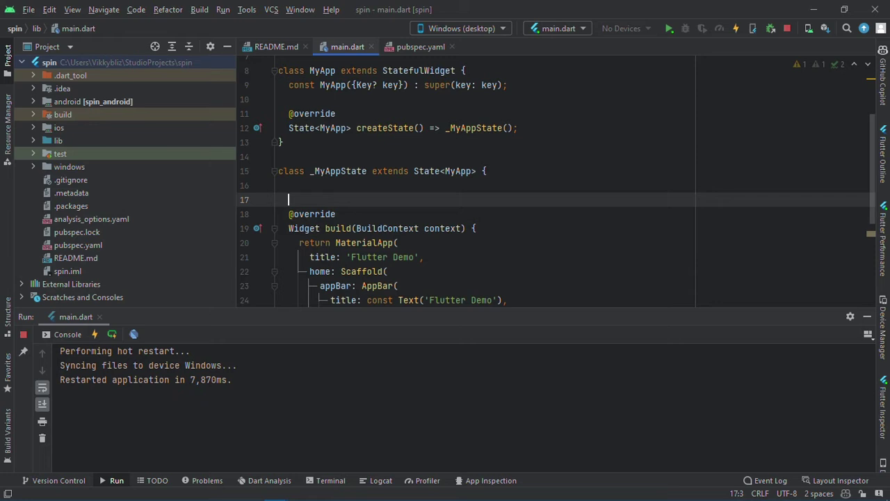
Assign spin to SpinKitChasingDots(color: Colors.green,).
type("final spin")
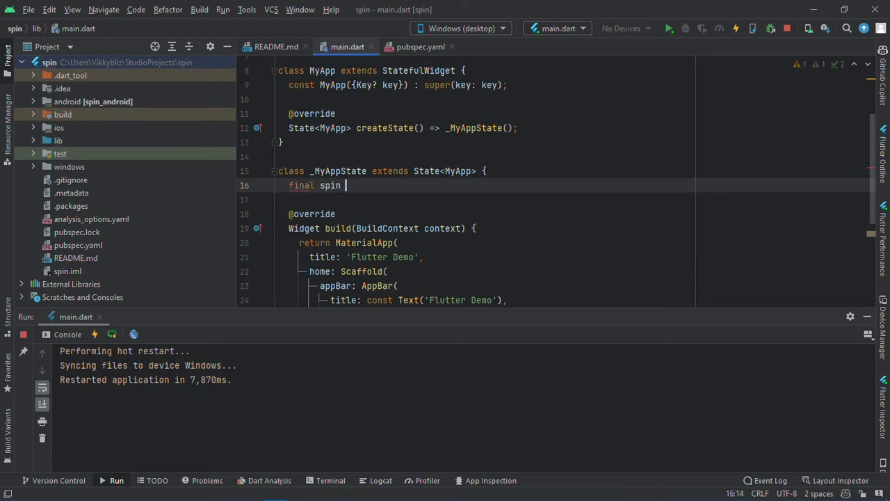
type("= Spink")
left_click(486, 199)
type("color:")
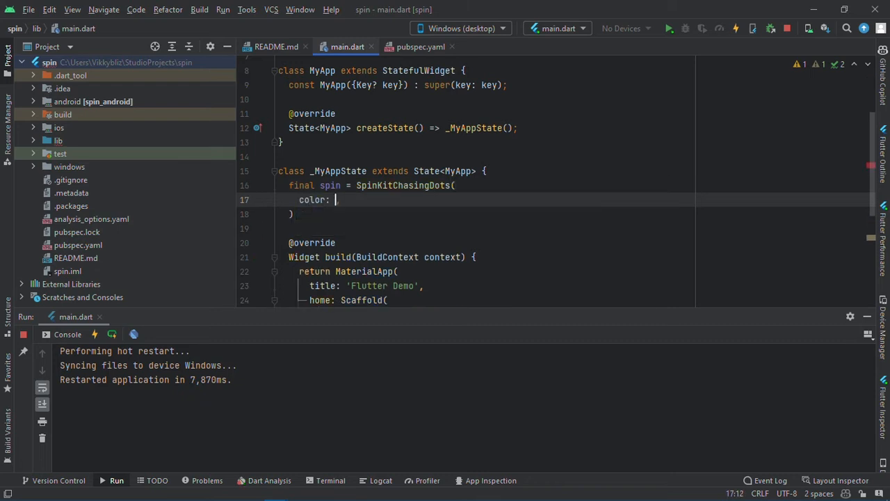
type("COlo")
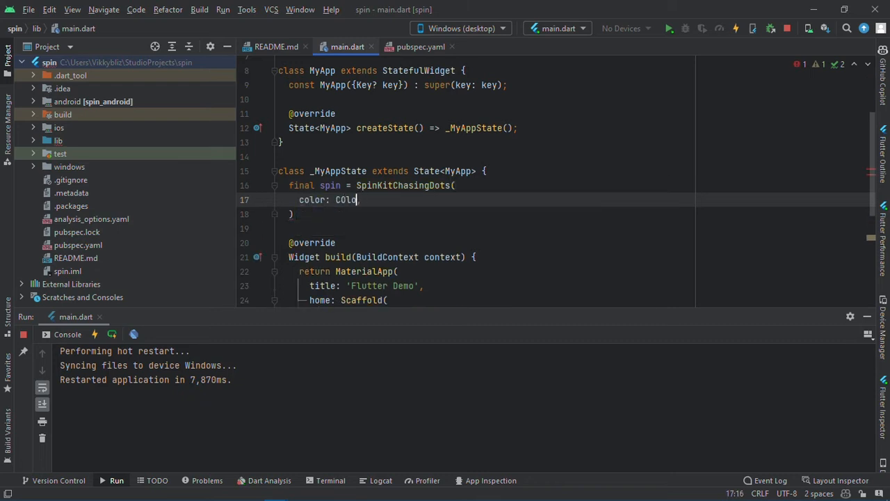
type("Colors.")
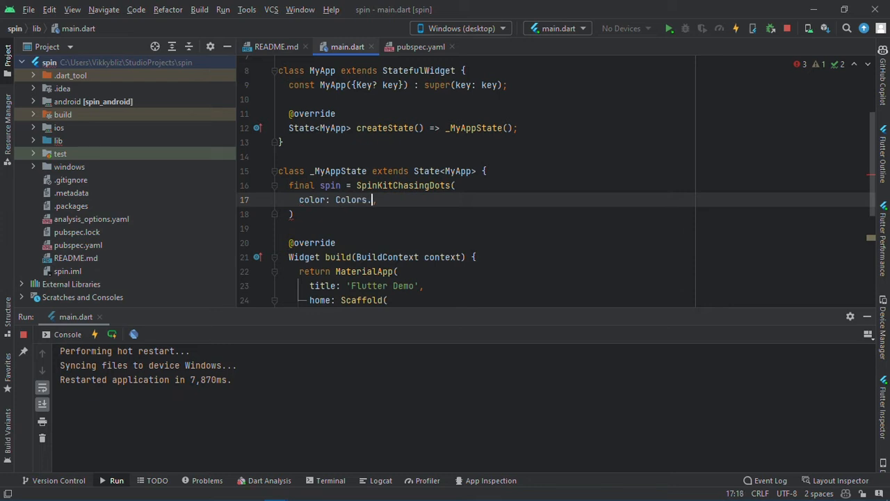
type("green,")
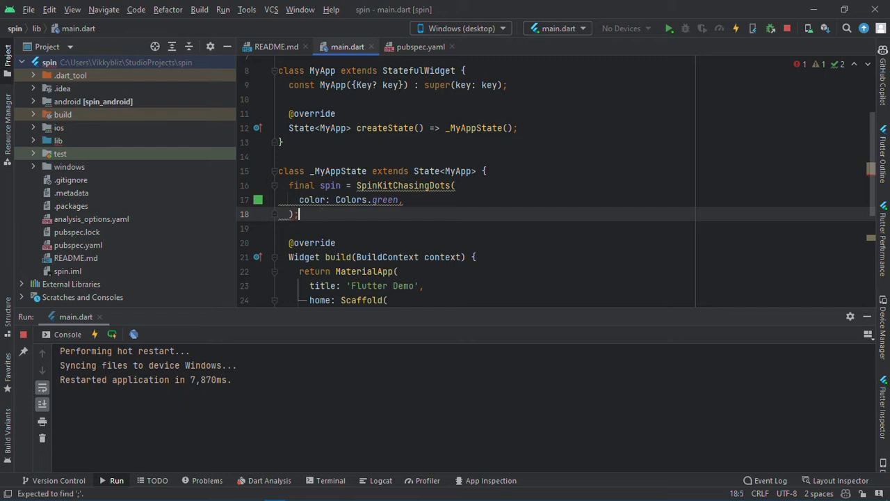
Check the dependencies in pubspec.yaml and return to main.dart to make SpinKitChasingDots const.
left_click(420, 47)
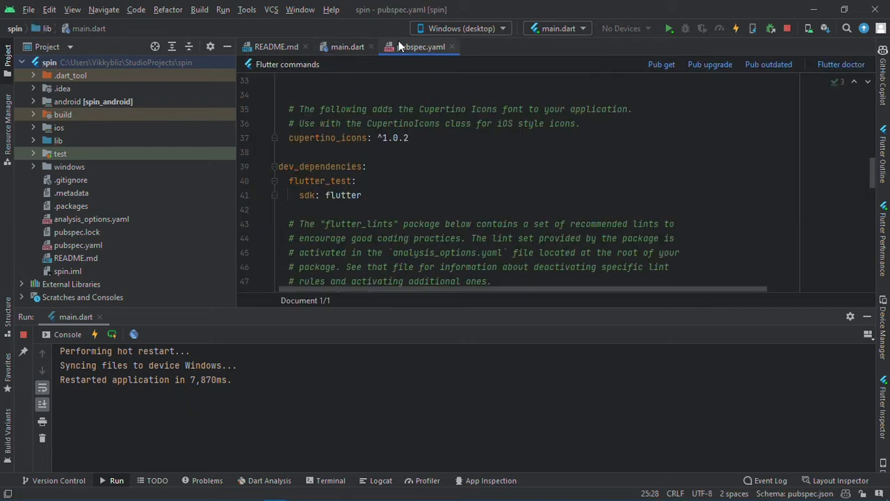
scroll("up", 3)
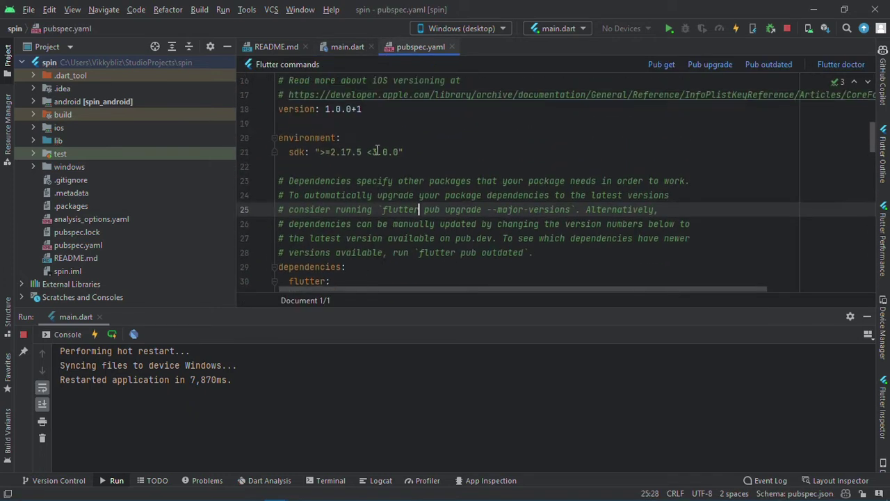
left_click(347, 48)
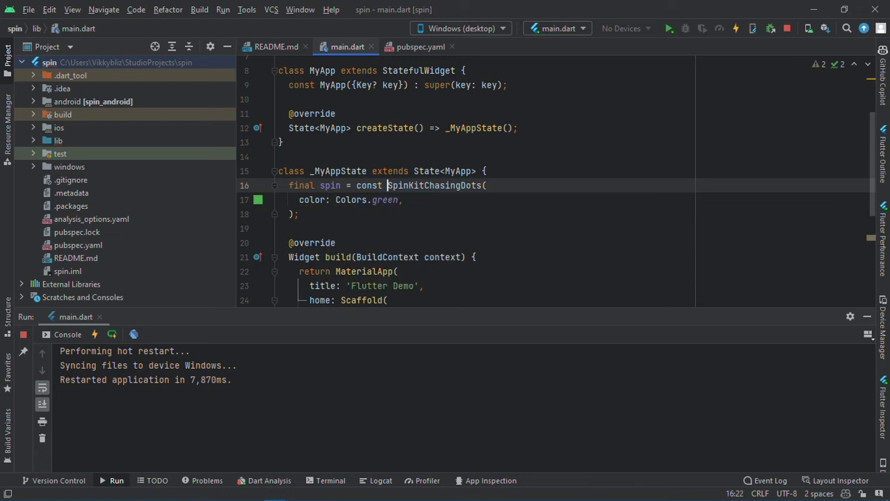
Set the Center body's child to spin and view the running app showing the green spinner.
scroll("down", 3)
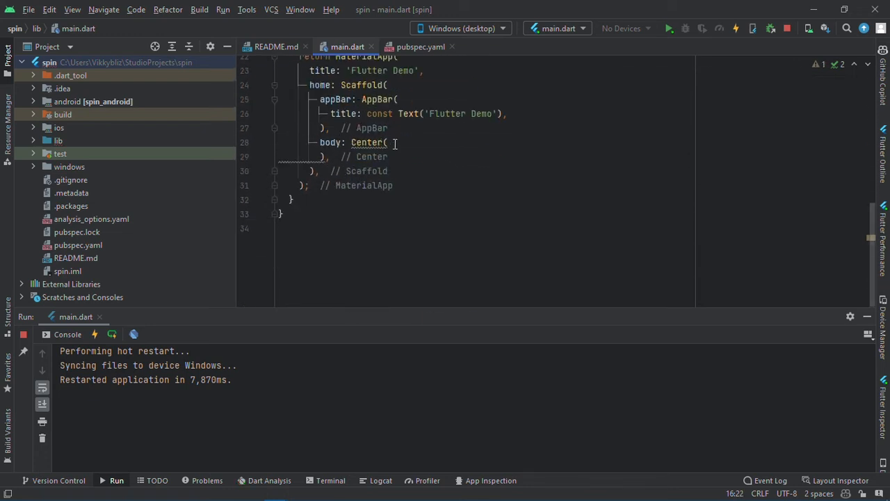
type("child:")
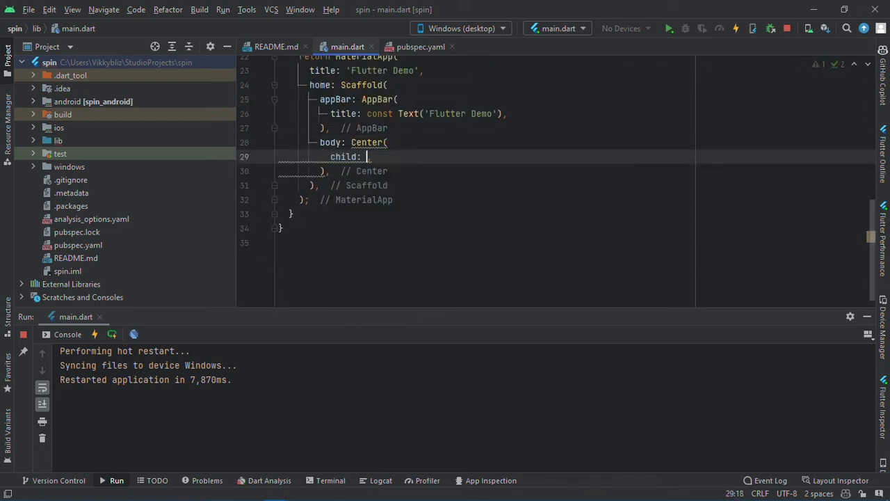
type("spin,")
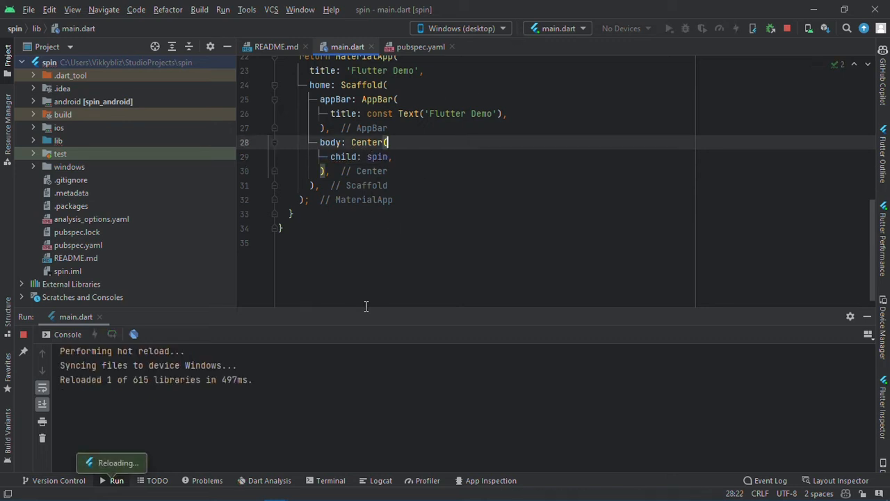
left_click(300, 491)
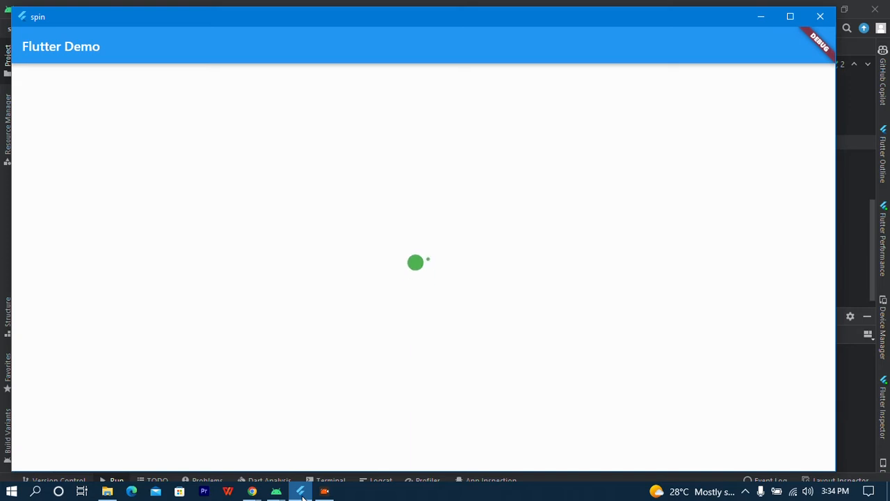
mouse_move(837, 221)
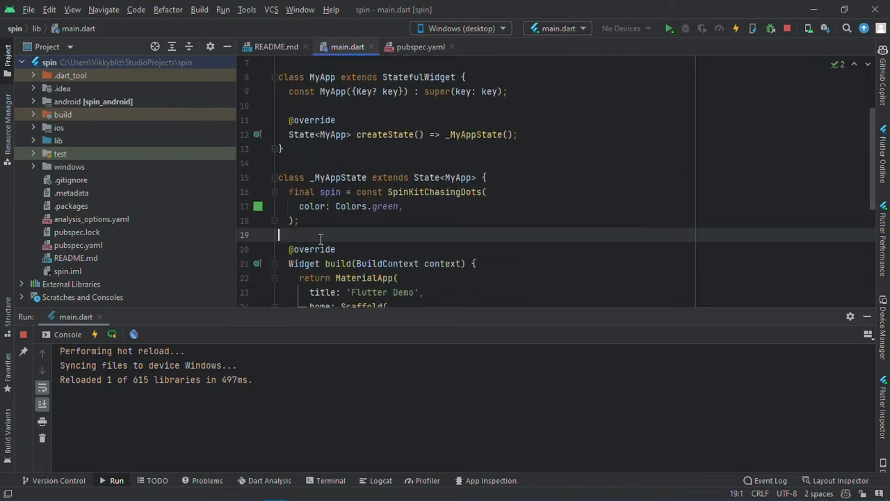
Declare a Future<String> getData() method in _MyAppState.
type("Future<>")
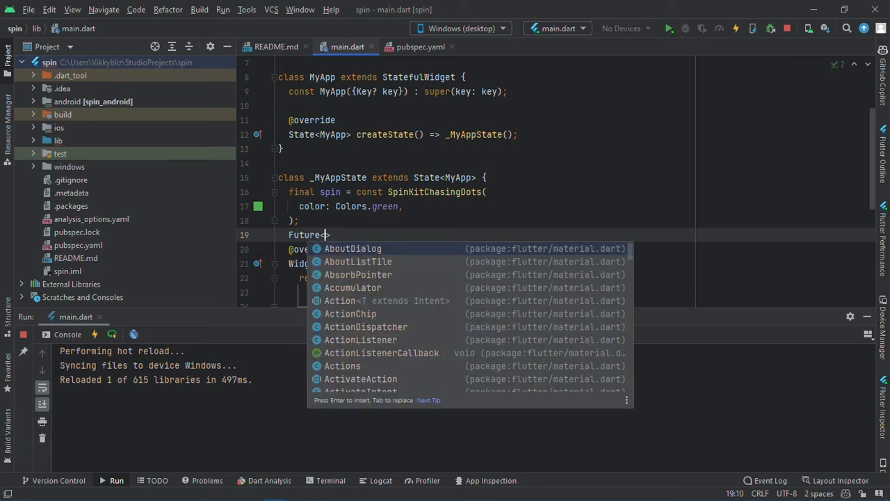
type("String")
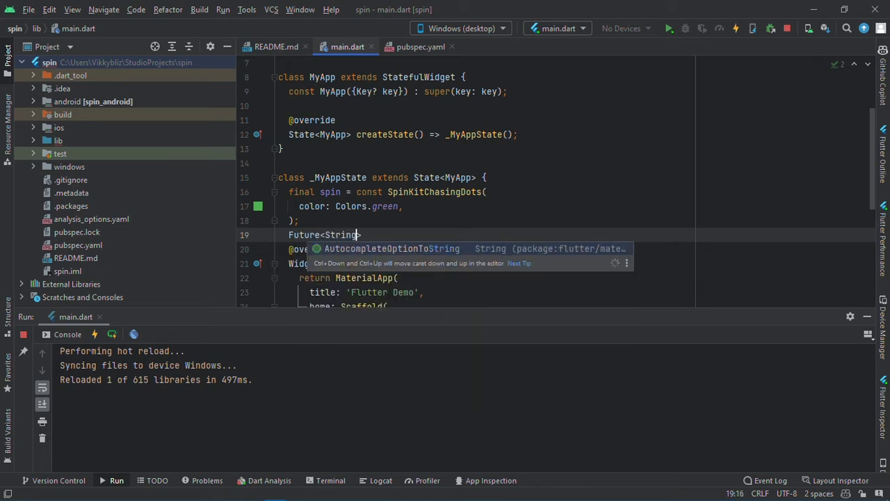
type("g")
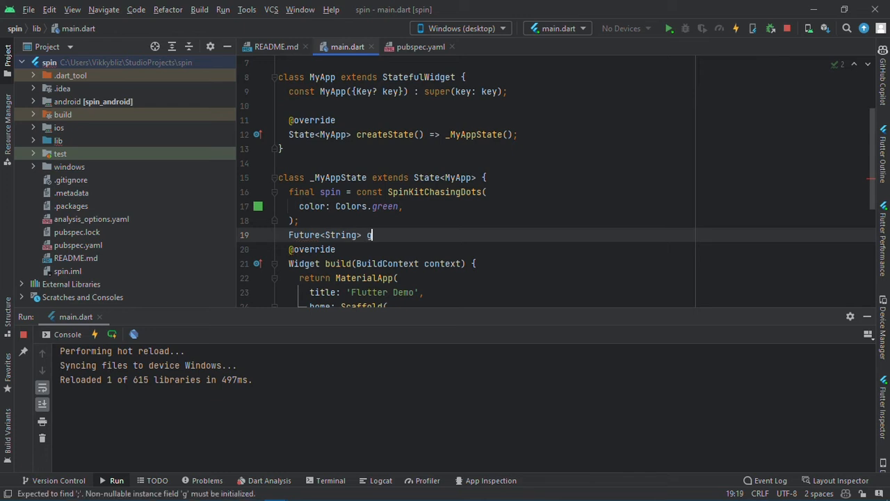
type("etData")
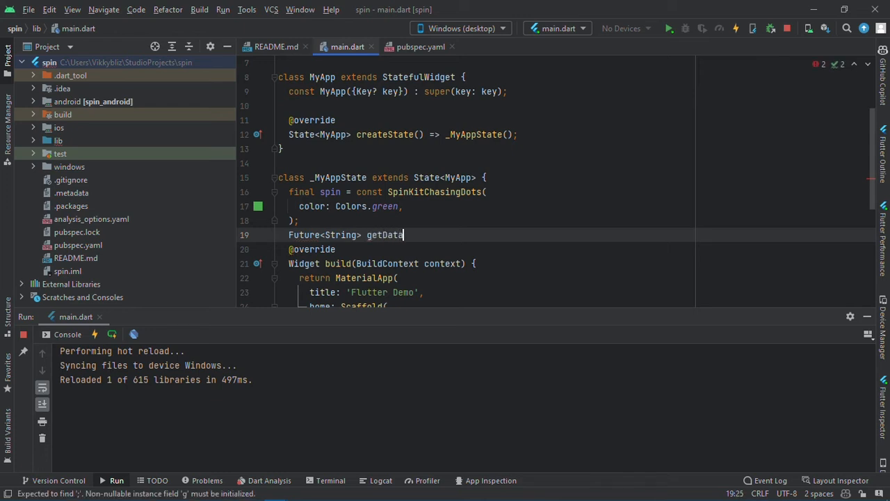
type("()")
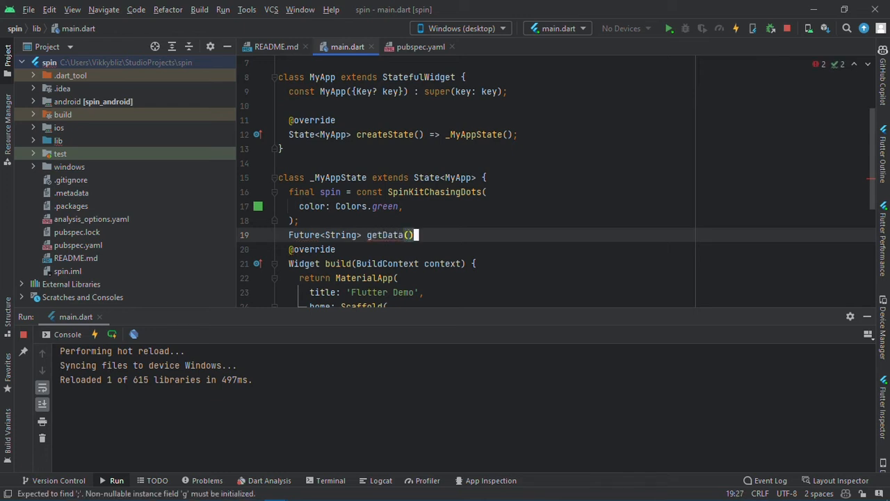
type("{")
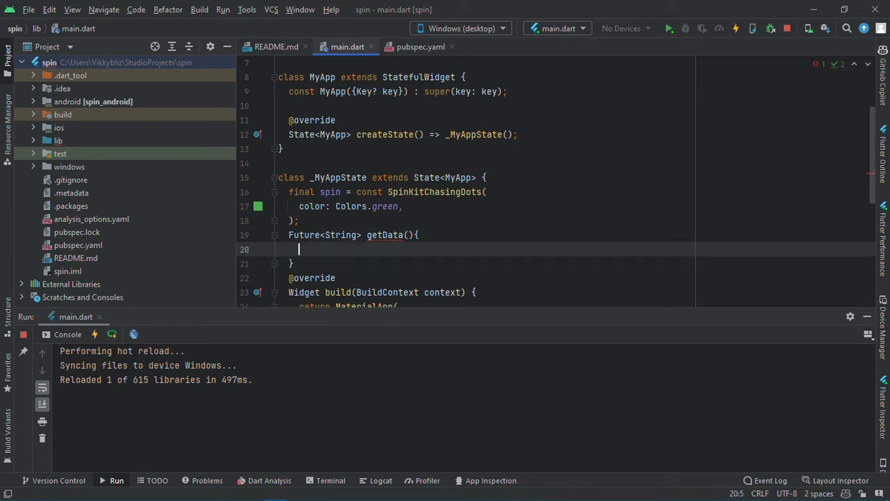
Return Future.delayed(const Duration(seconds: 3), () => 'Hello Word') from getData.
type("return F")
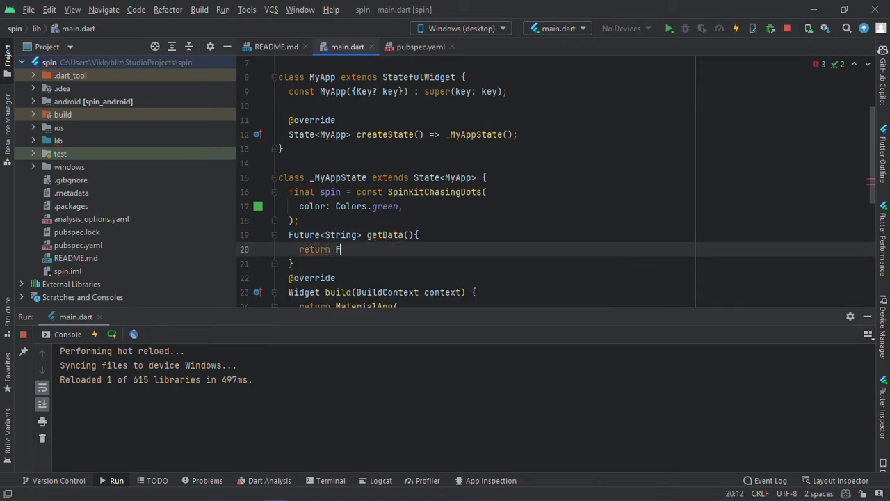
type("uture.delayed(c")
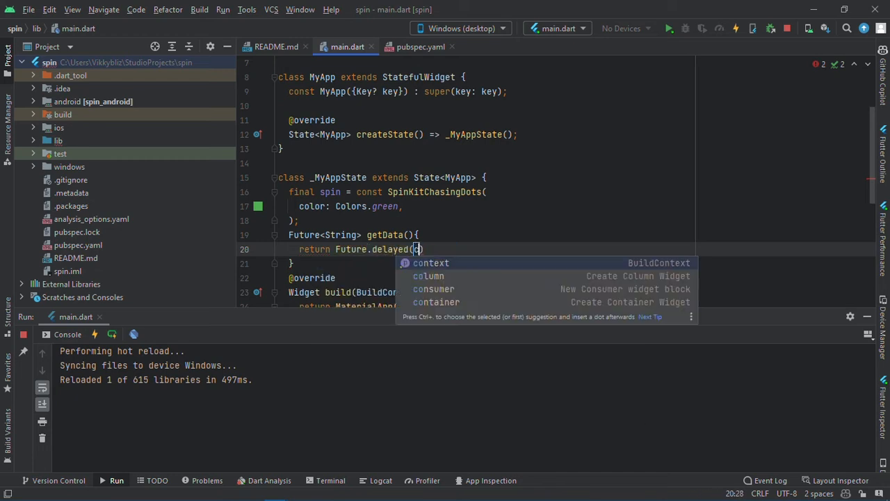
type("const Duration(")
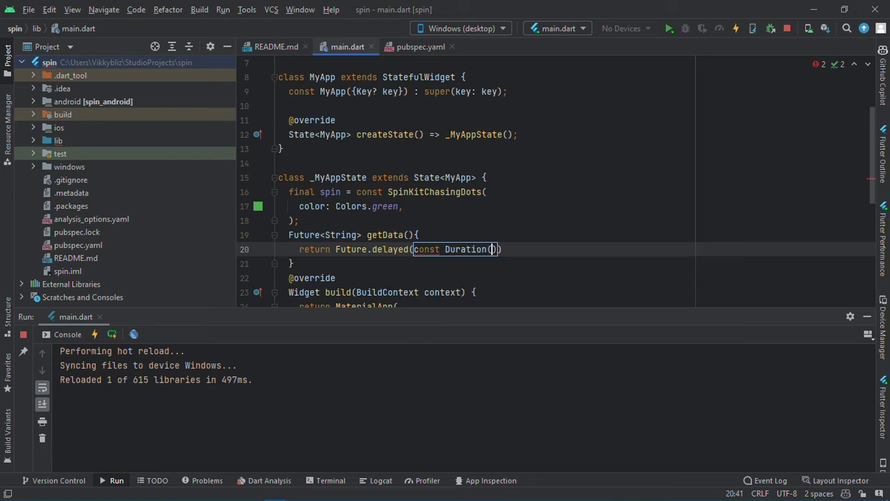
type("seconds:")
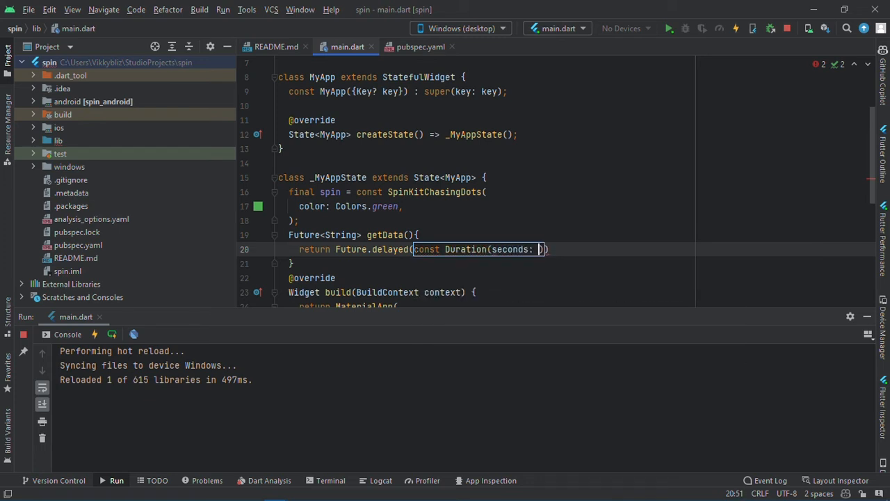
type("3")
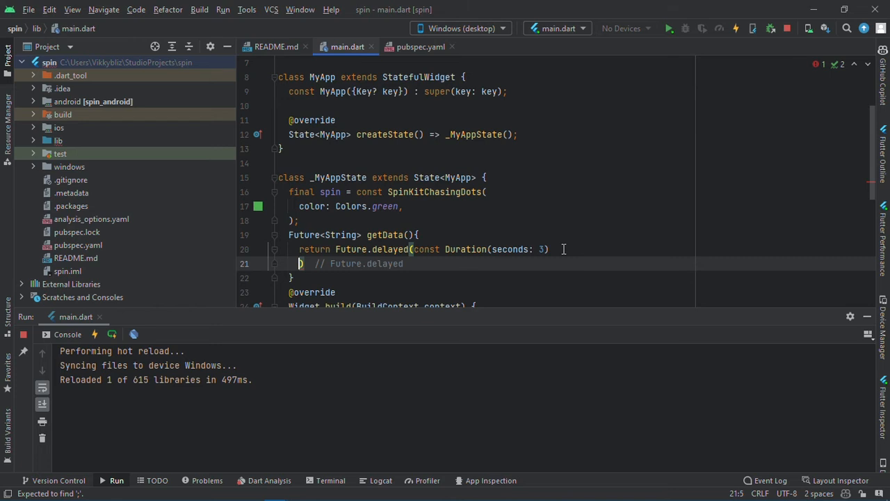
type(", () =>")
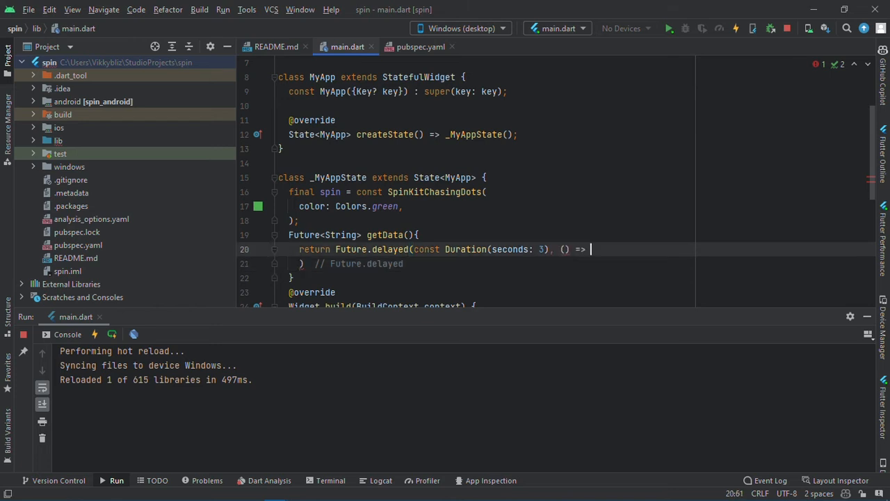
type("'Hello'")
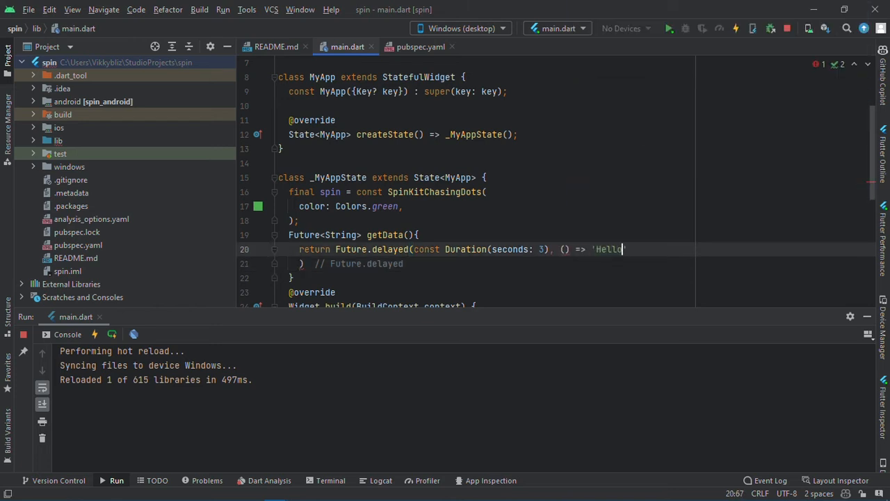
type("Word")
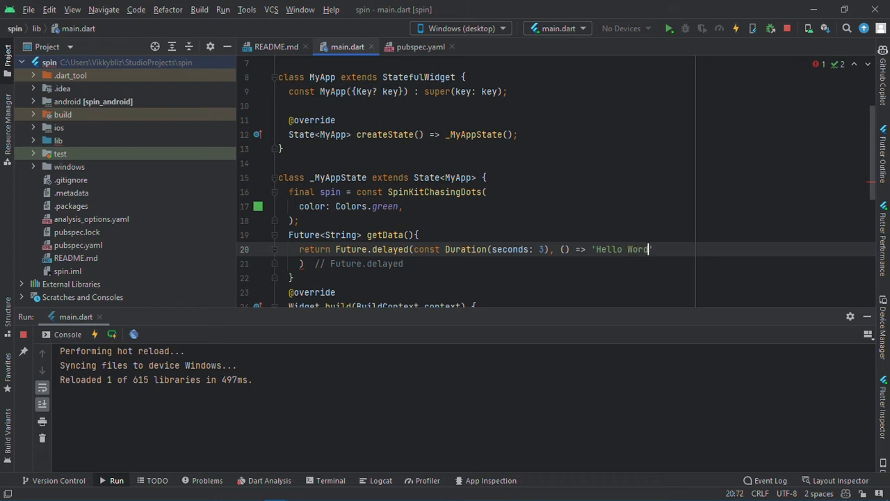
left_click(301, 264)
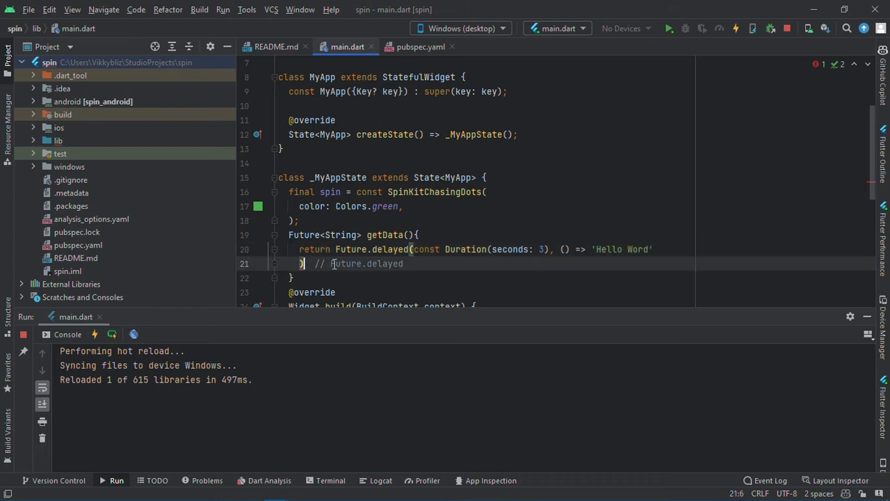
Replace spin as the Center child with a FutureBuilder on getData().
scroll("down", 3)
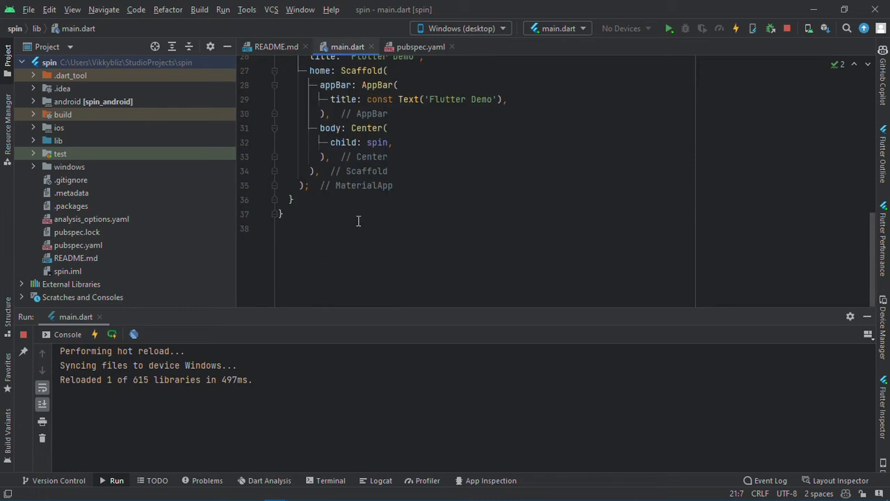
double_click(377, 142)
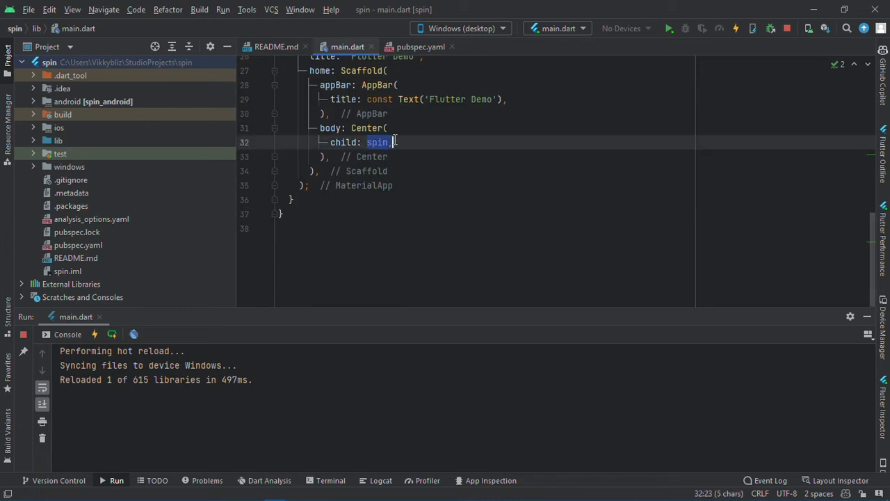
type("Future")
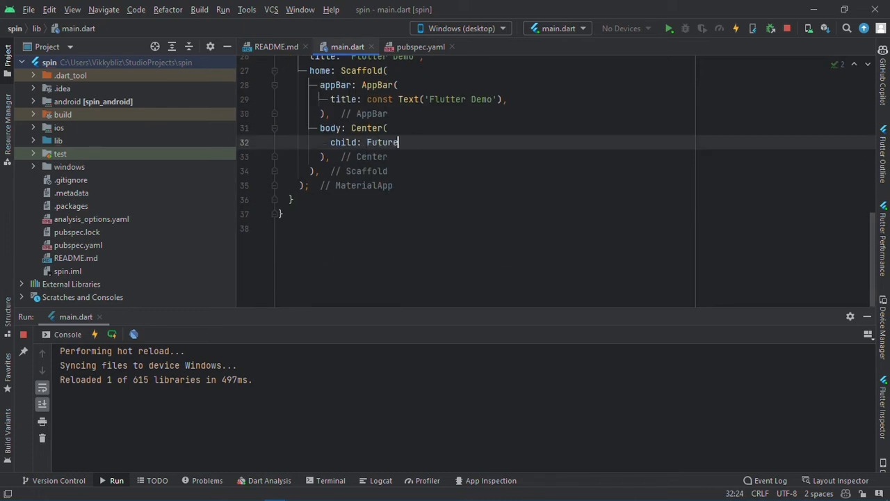
type("Builder(")
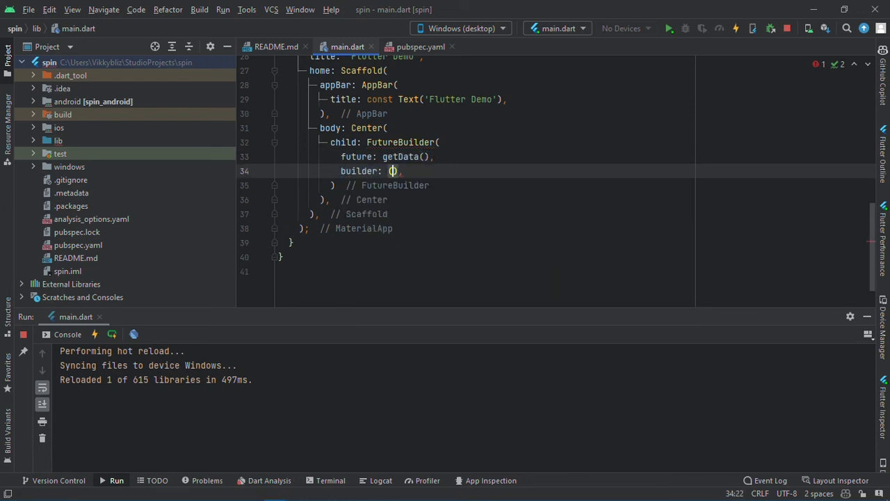
Give the FutureBuilder a builder (context, snapshot) starting with if(snapshot.hasData).
type("context")
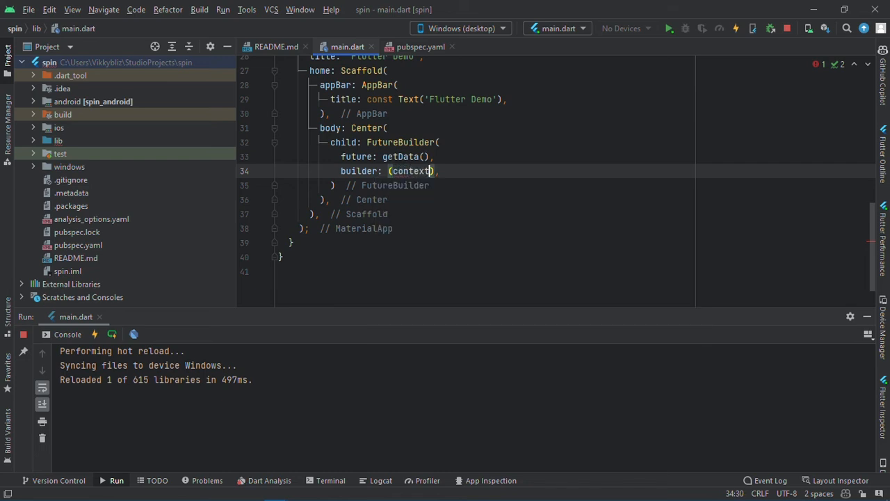
type(", index")
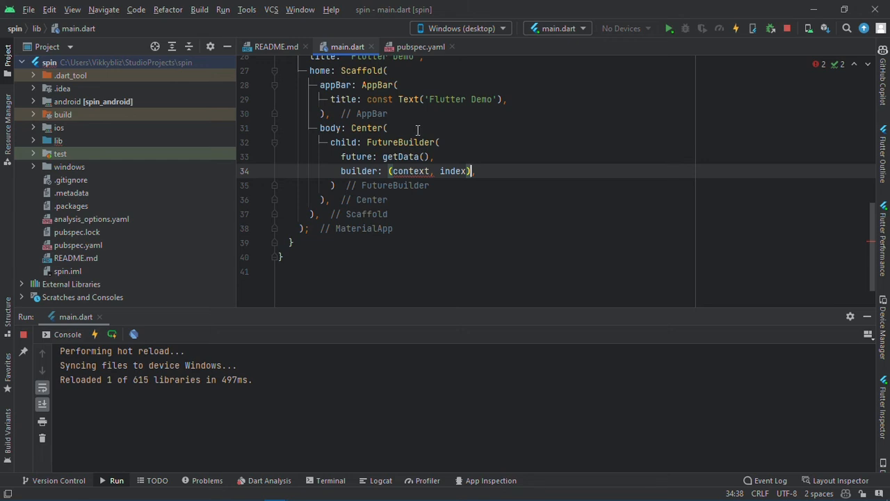
mouse_move(410, 172)
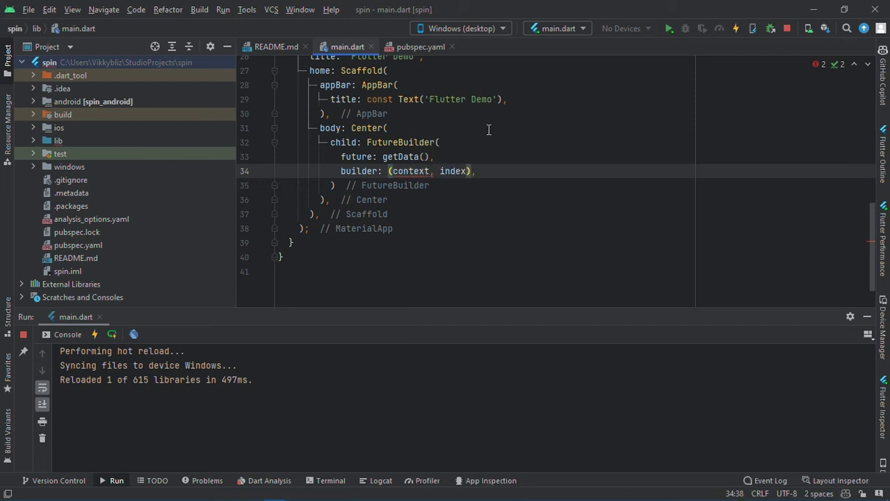
type("{")
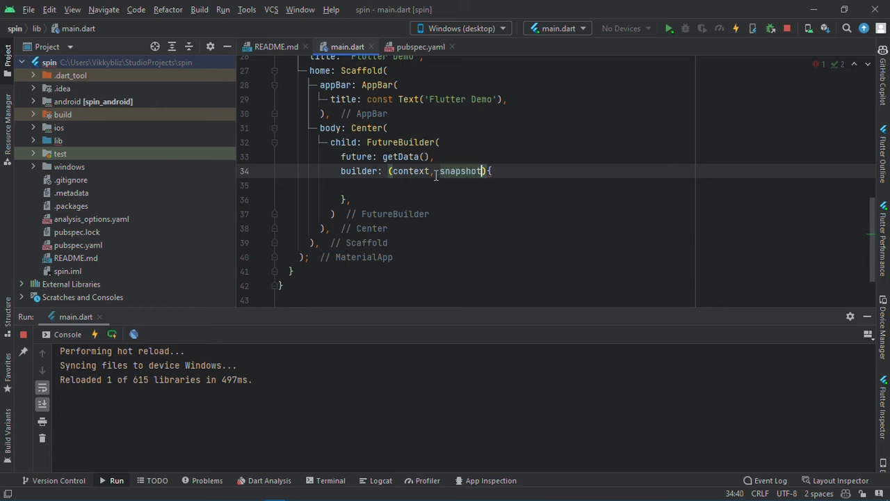
type("if(snapshot.hasData")
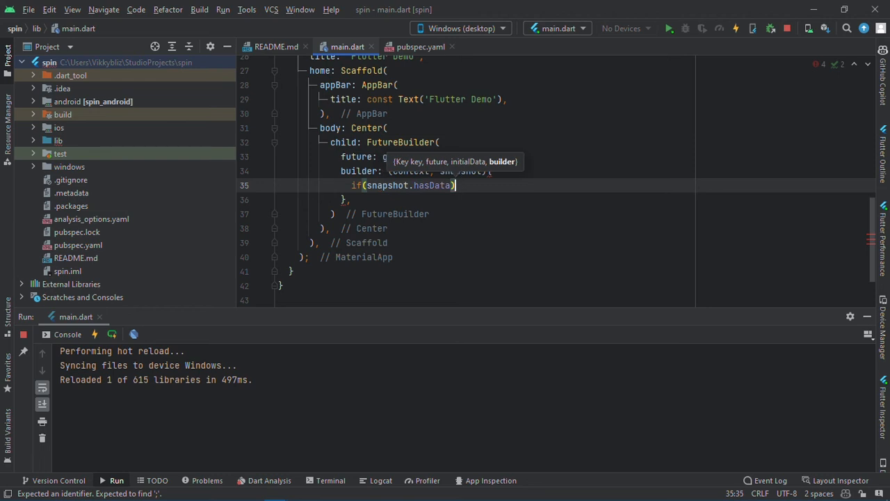
Return Text(snapshot.data.toString()) inside the if block.
key("Return")
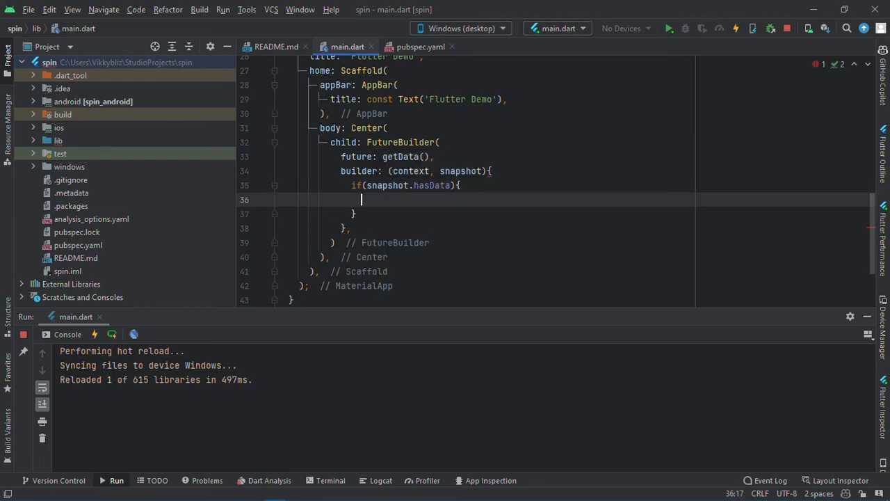
type("return Text(snapshot.dat")
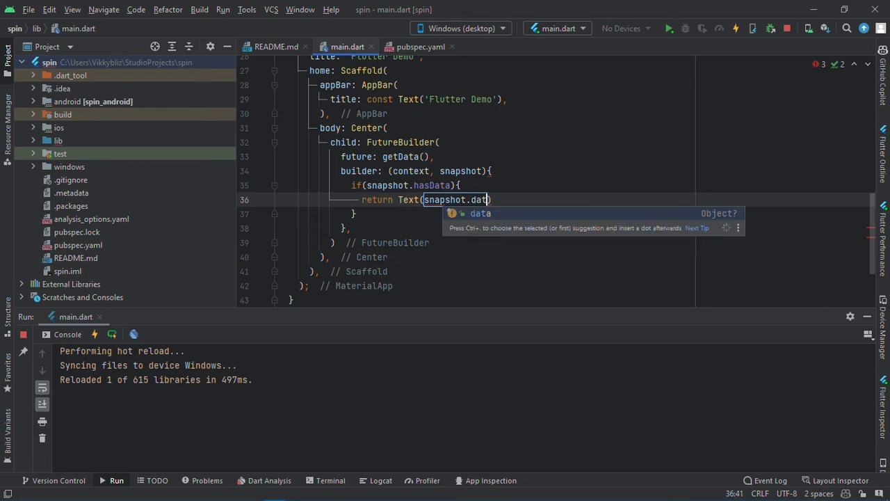
type(".toString(")
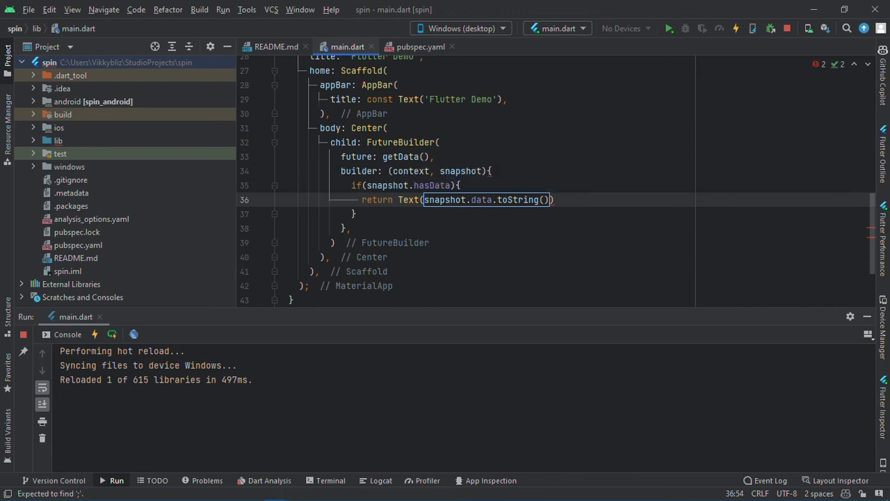
Add an else branch returning the spin spinner.
left_click(355, 214)
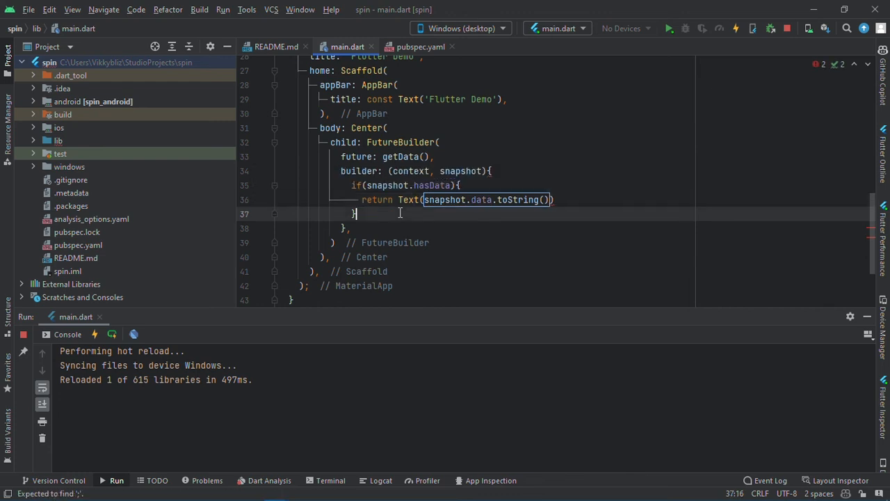
type("else")
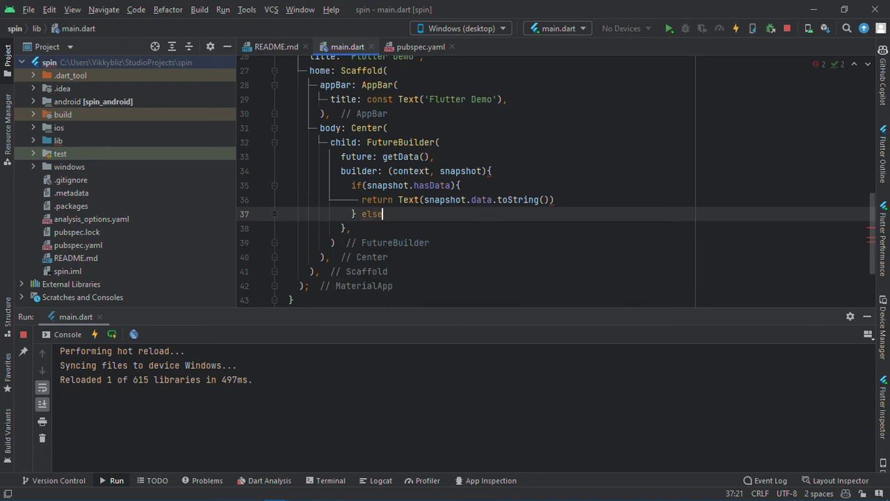
type("{")
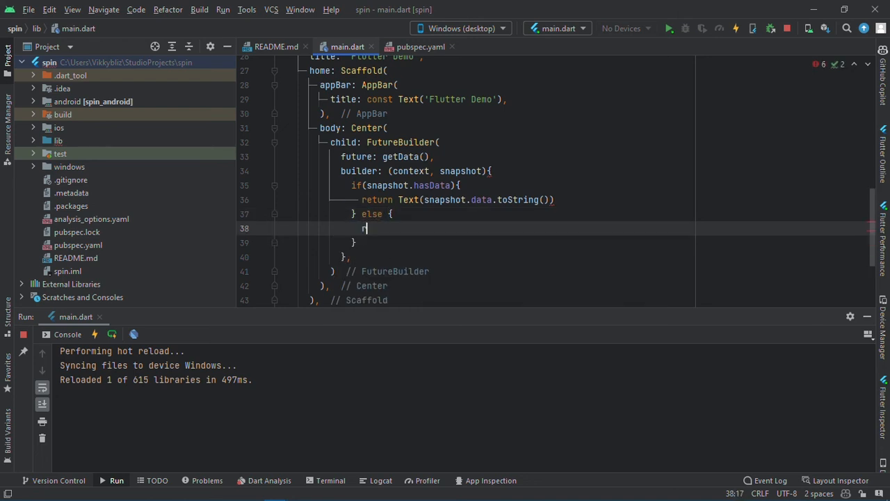
type("eturn")
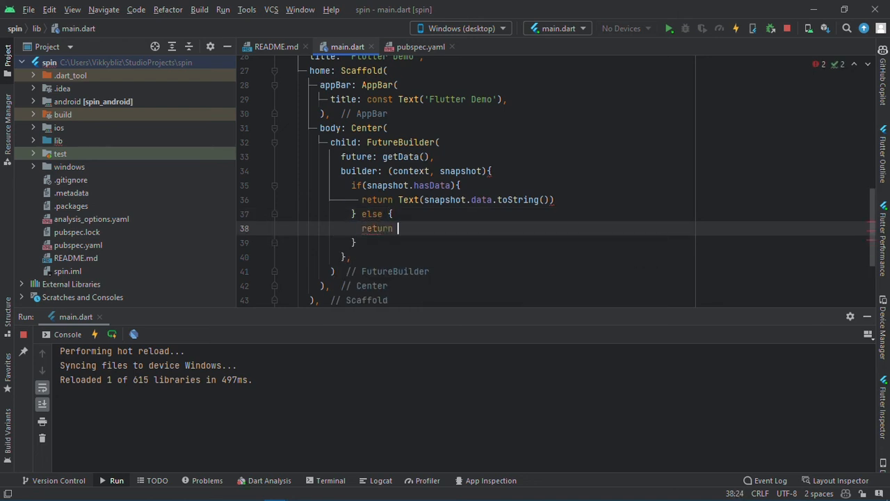
type("spin")
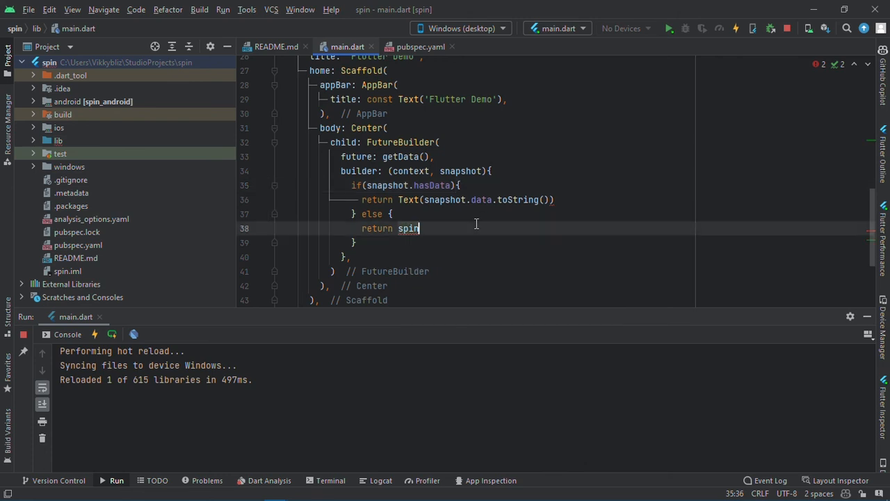
type(";")
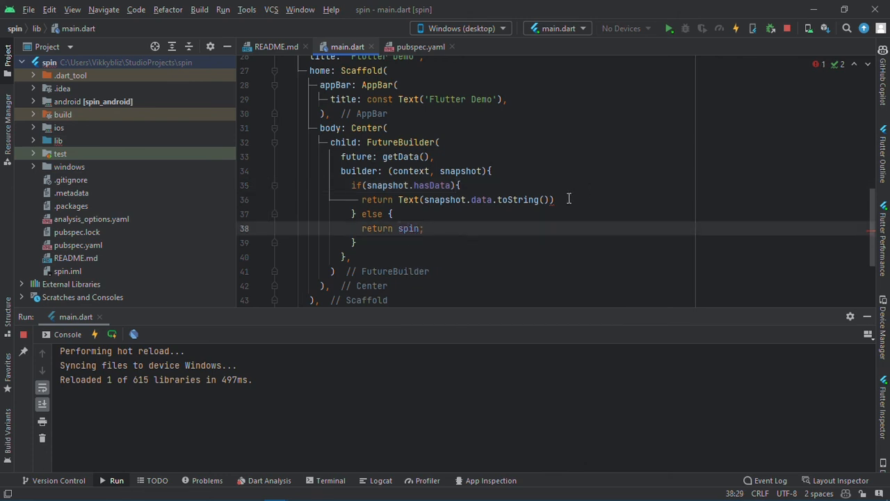
Hot restart so the app shows 'Hello Word', then switch to the flutter_spinkit page in Chrome.
left_click(556, 200)
type(";")
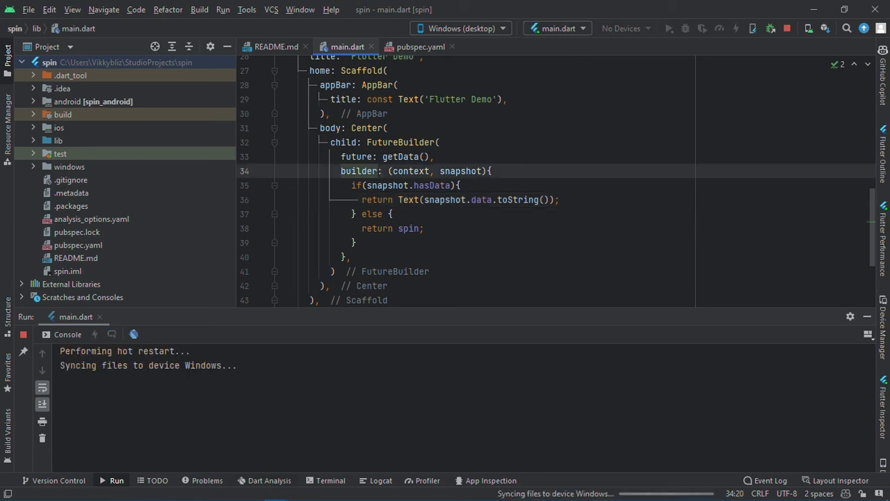
mouse_move(301, 493)
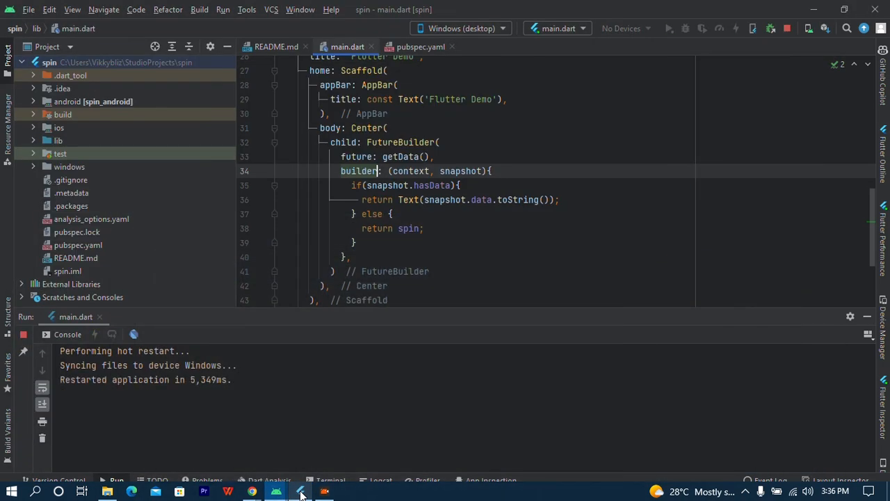
left_click(301, 492)
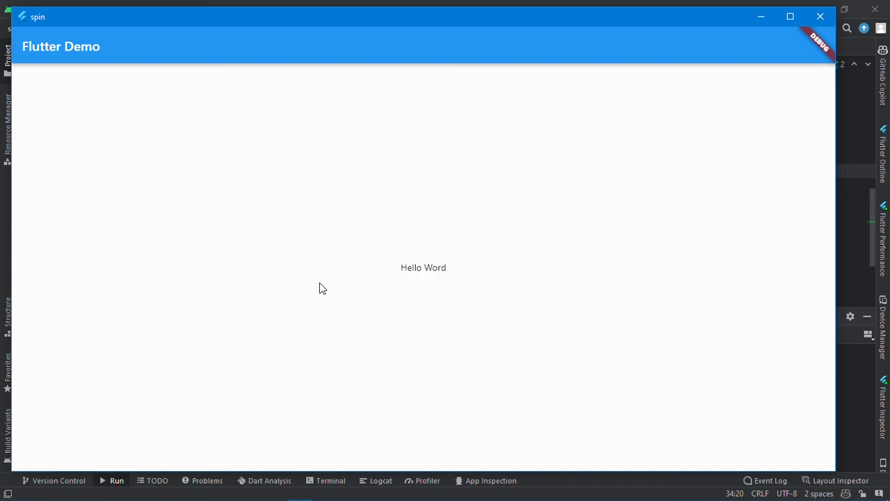
mouse_move(303, 467)
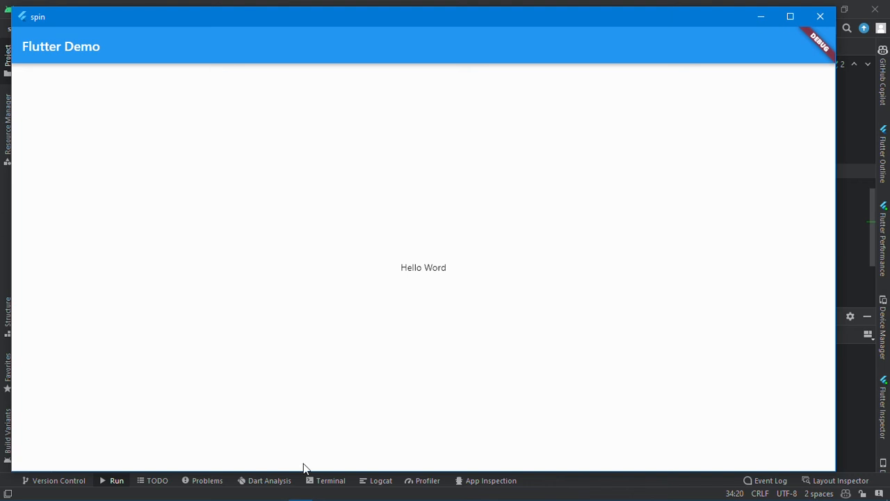
mouse_move(253, 491)
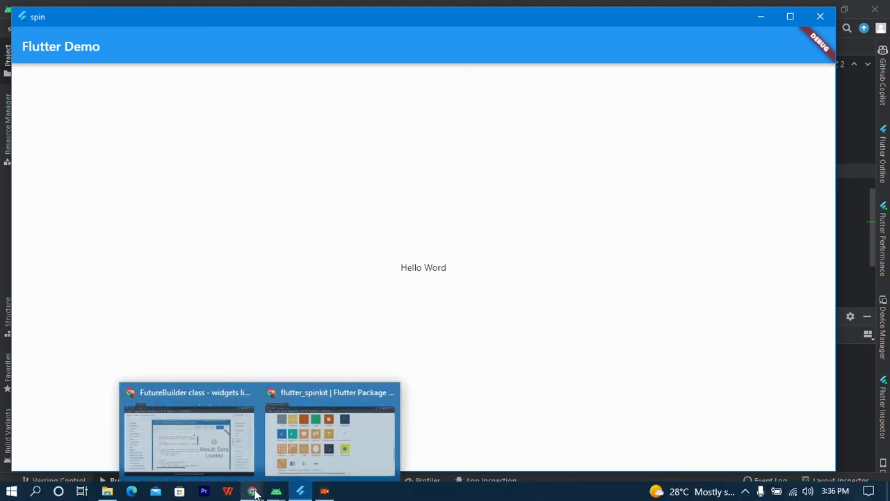
left_click(328, 431)
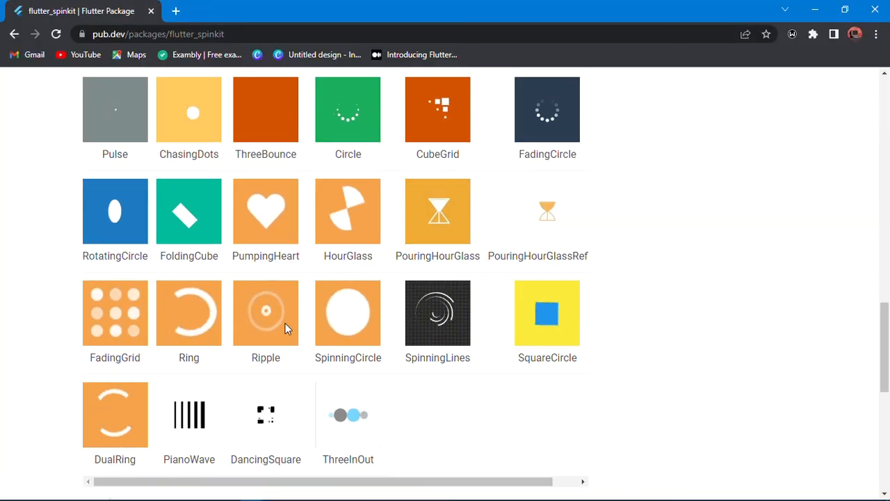